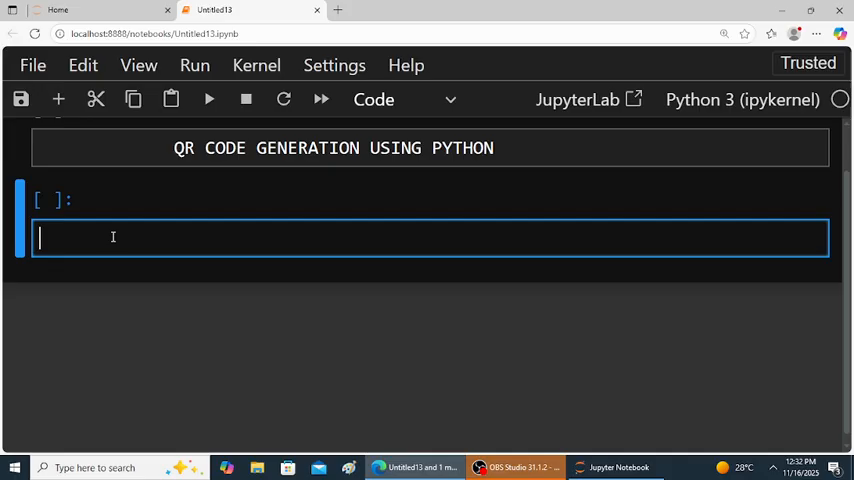
Type 'import qrcode' and begin the line 'i=qrcode.make("'.
type("i")
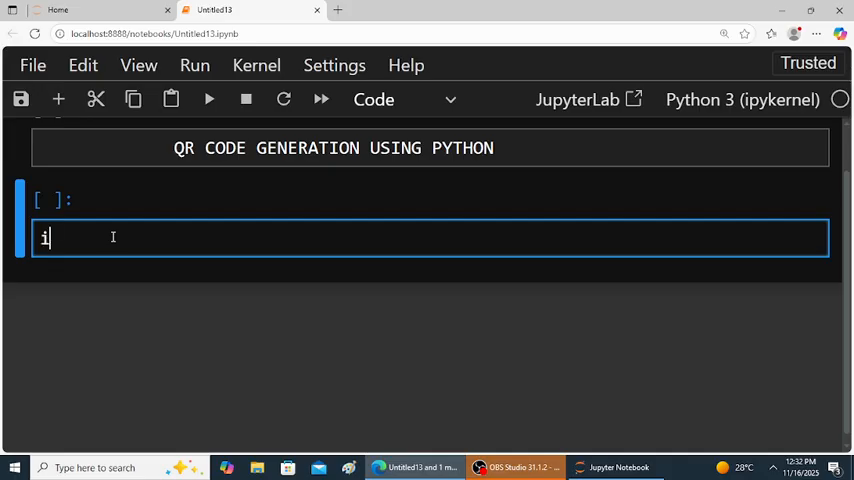
type("mport")
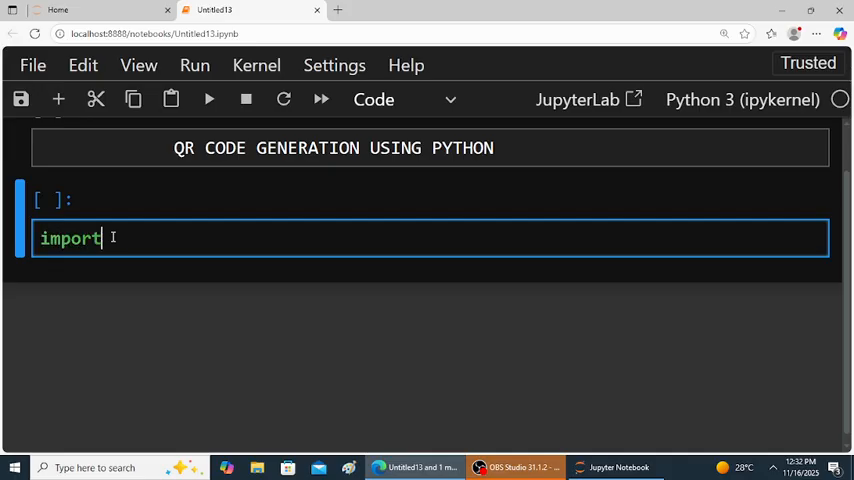
type("qrcode")
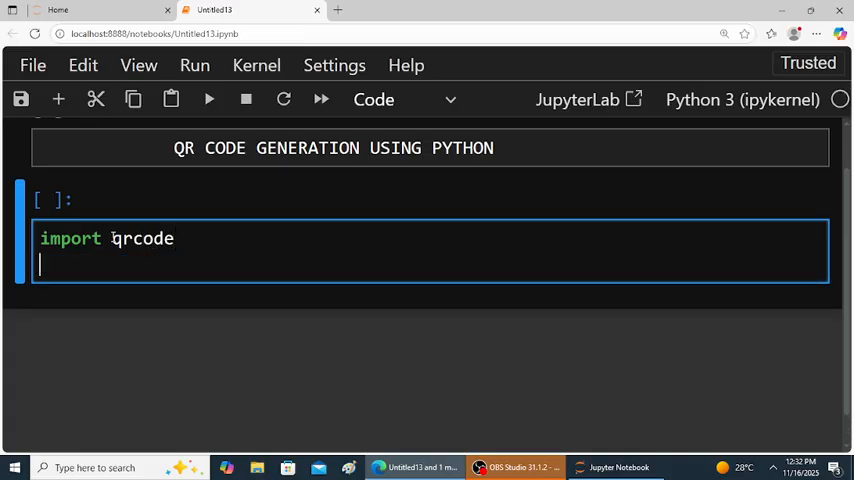
type("i=")
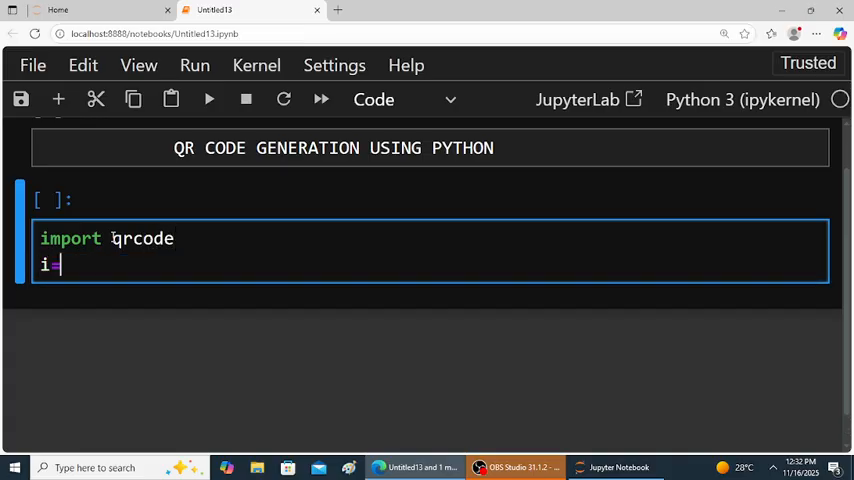
type("qrcode.m")
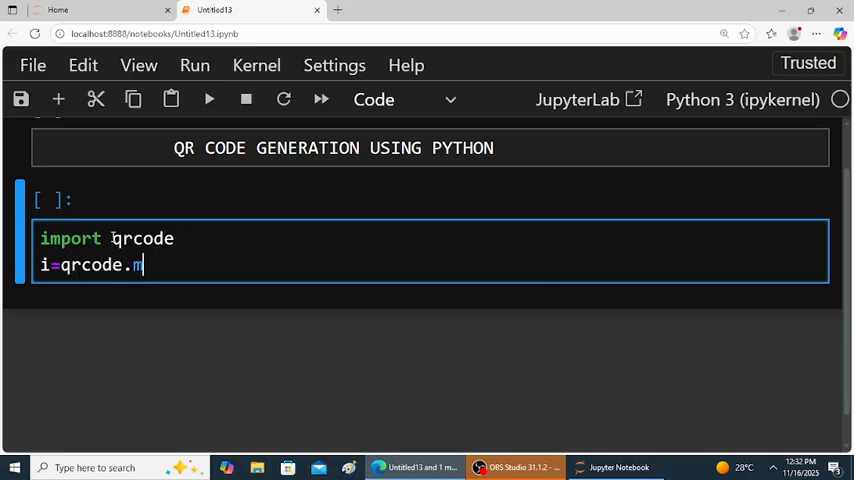
type("ake")
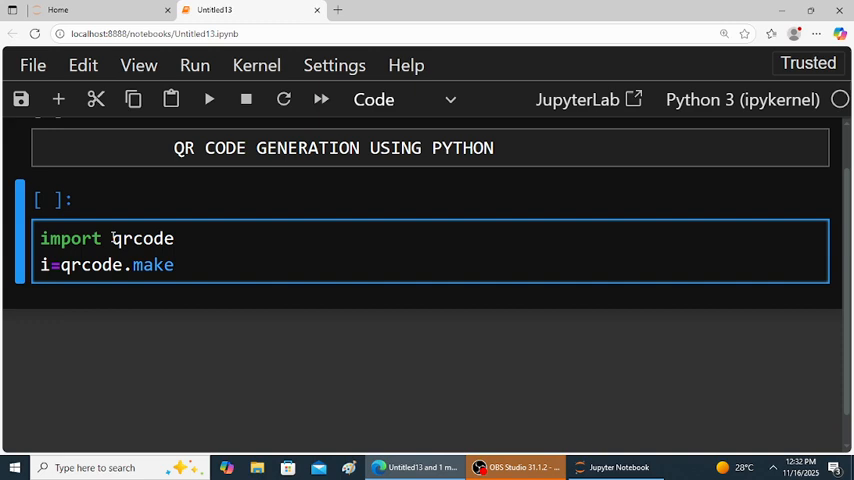
type("(\"")
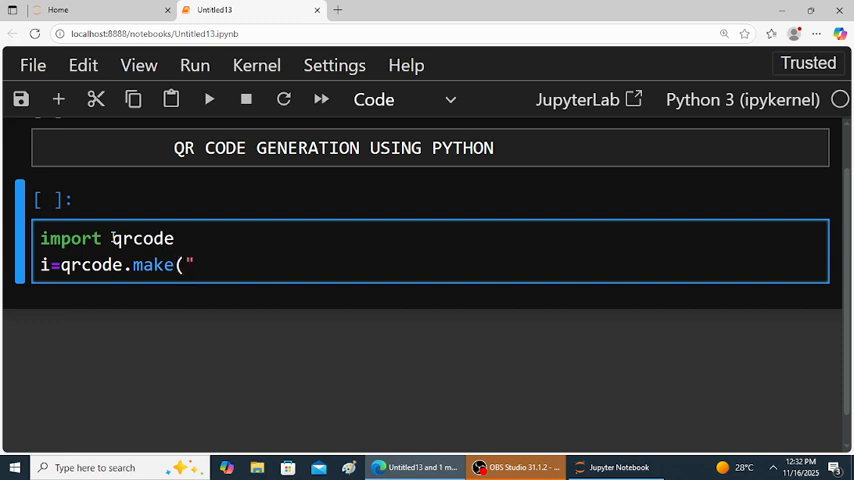
type("https://youtube.com/@somesh.k?si=G4-J1ms6nPDVmZmc")
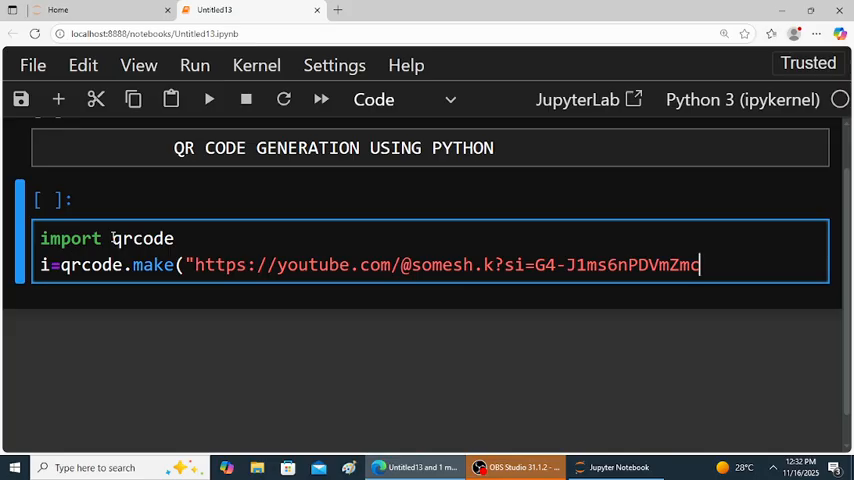
type(")")
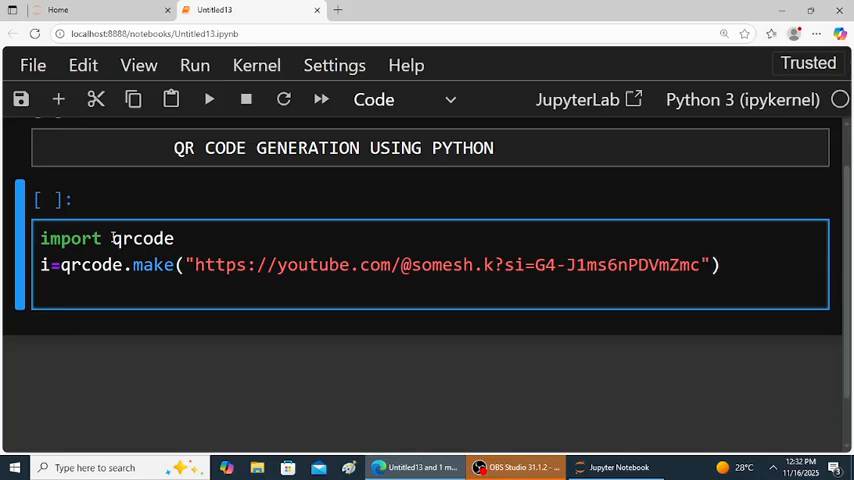
type("i")
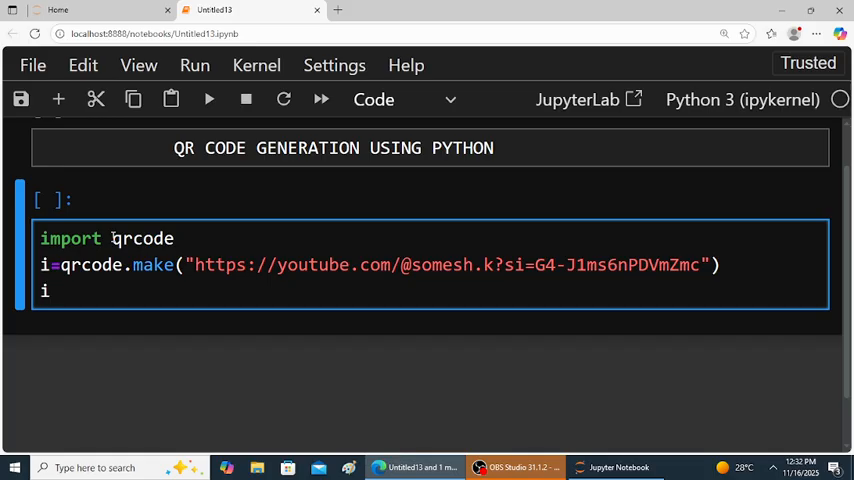
type(".s")
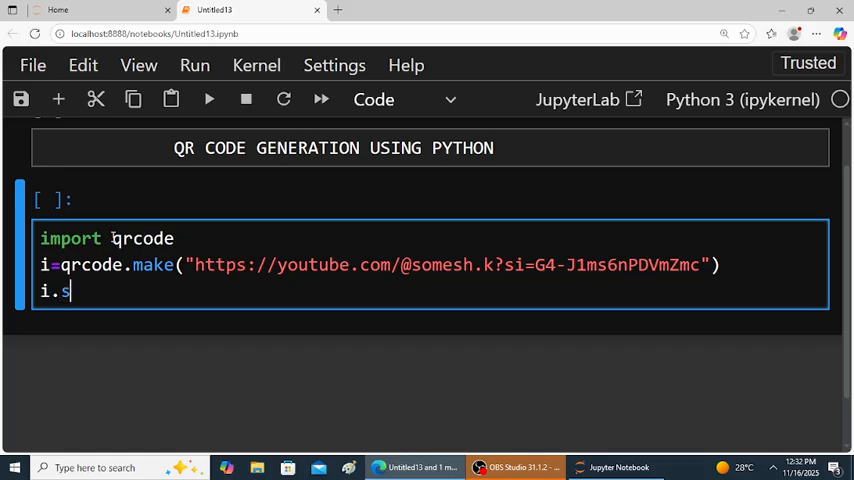
type("ave")
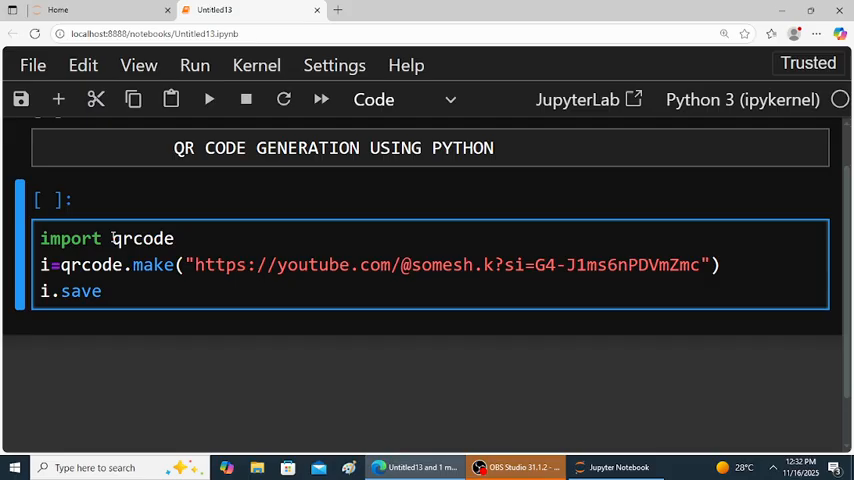
type("(\"")
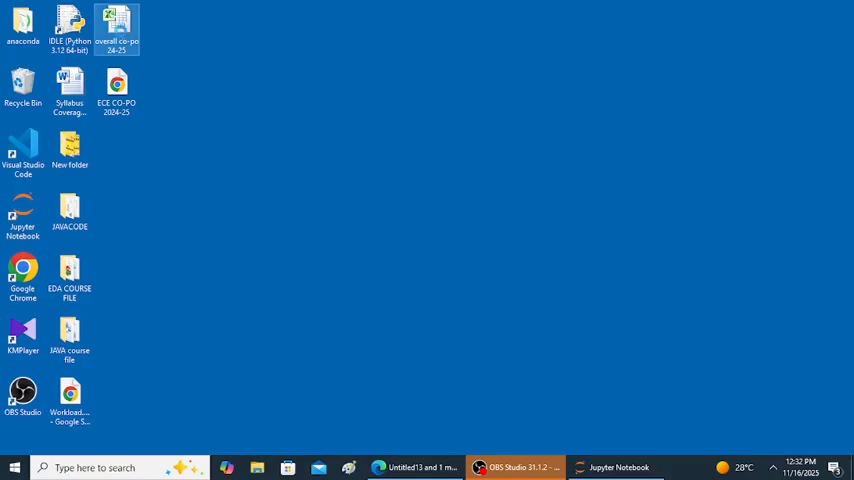
Open Properties of the overall co-po 24-25 desktop file to read its folder path.
right_click(116, 20)
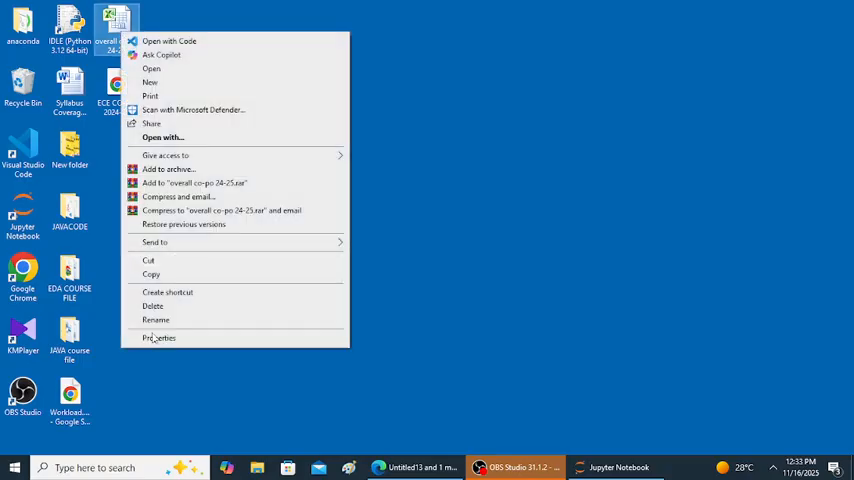
left_click(159, 337)
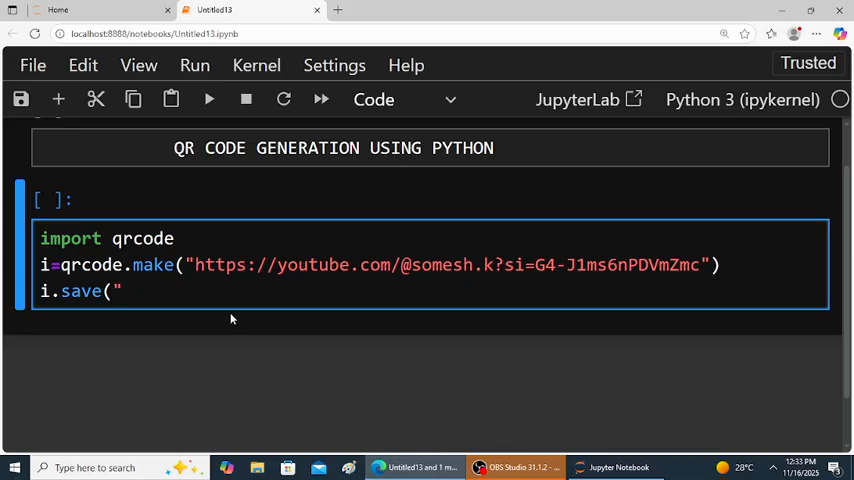
Finish the save path as C:\Users\somesh\Desktop\\somu.png and run the cell.
type("C:\\Users\\somesh\\Desktop")
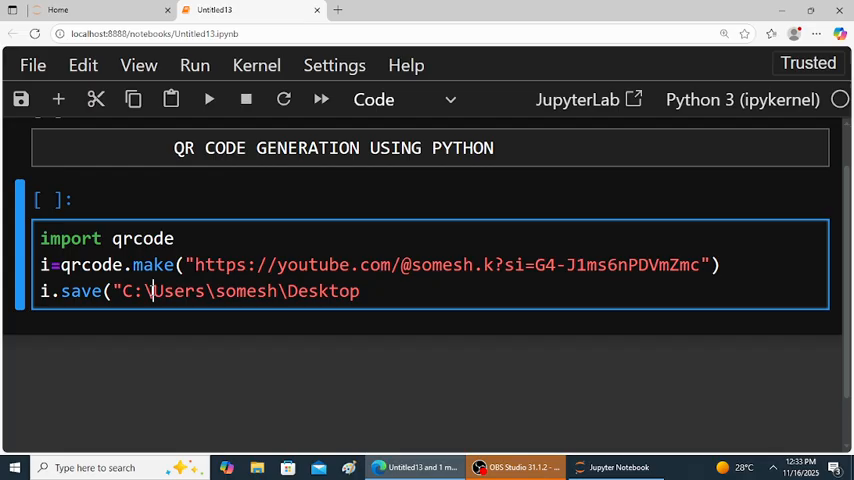
type("\\")
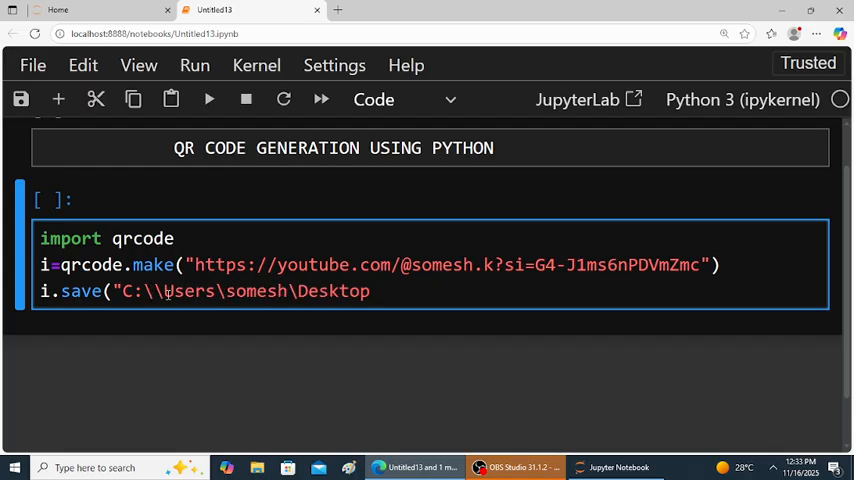
type("\\")
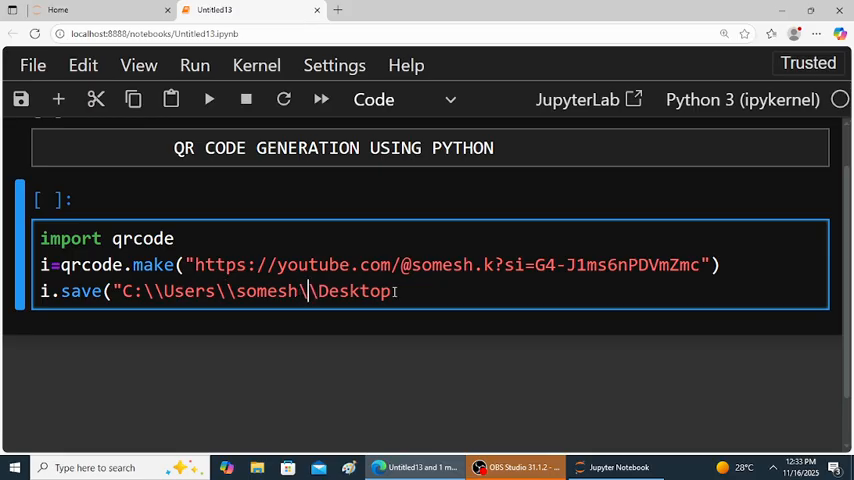
type("\\\\")
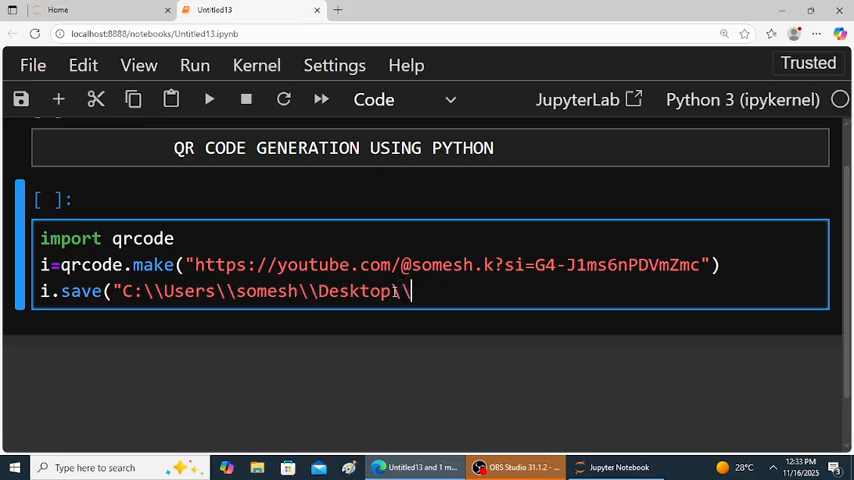
type("somu")
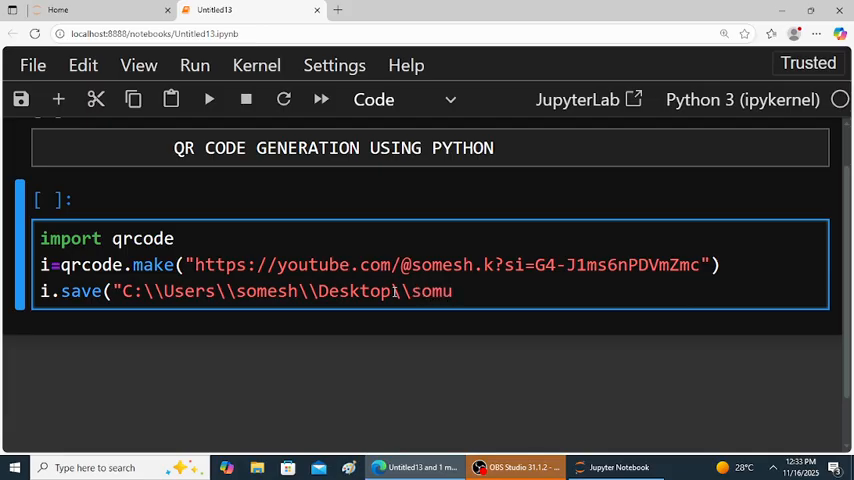
type(".png")
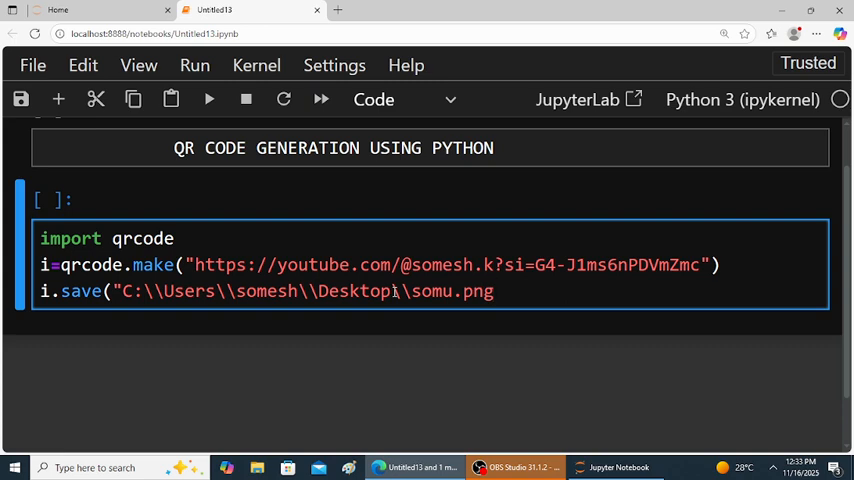
type("\"")
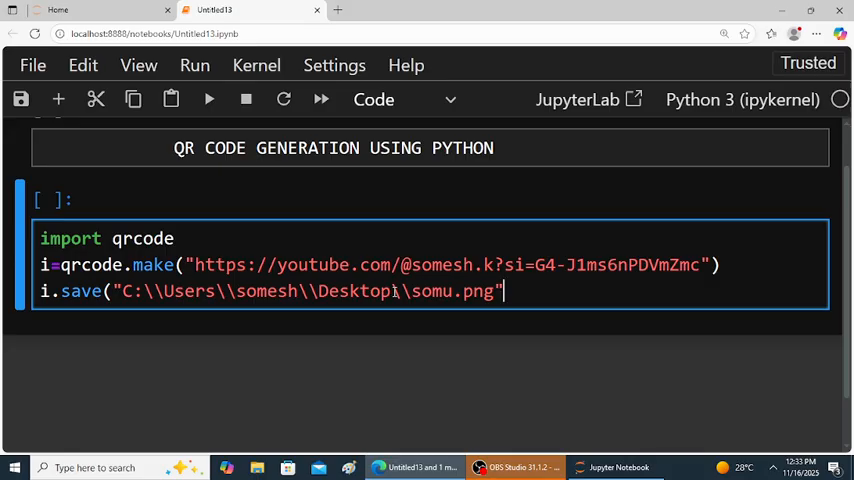
type(")")
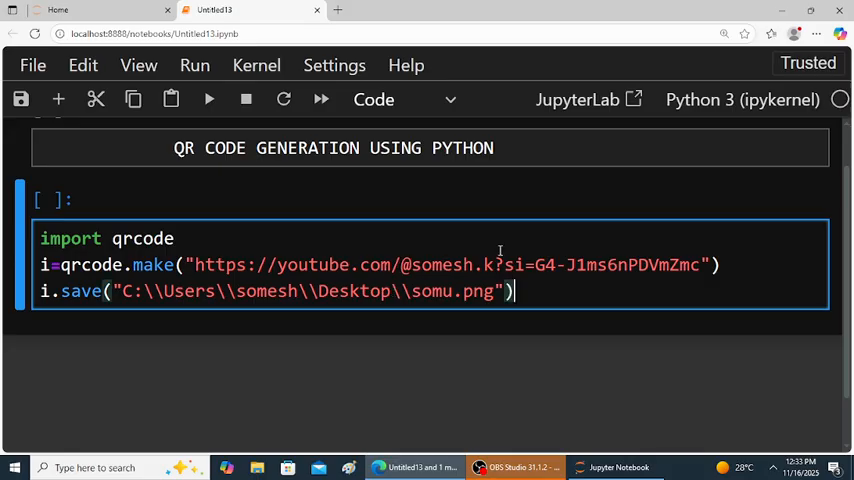
key("shift+enter")
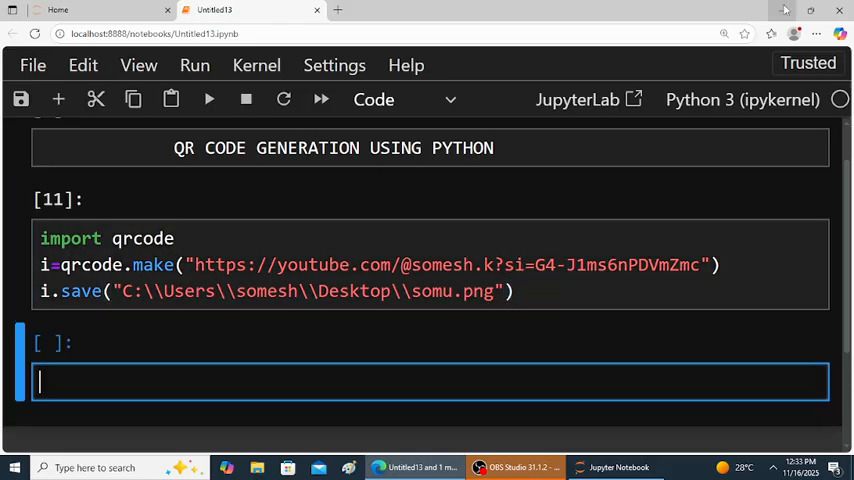
left_click(785, 9)
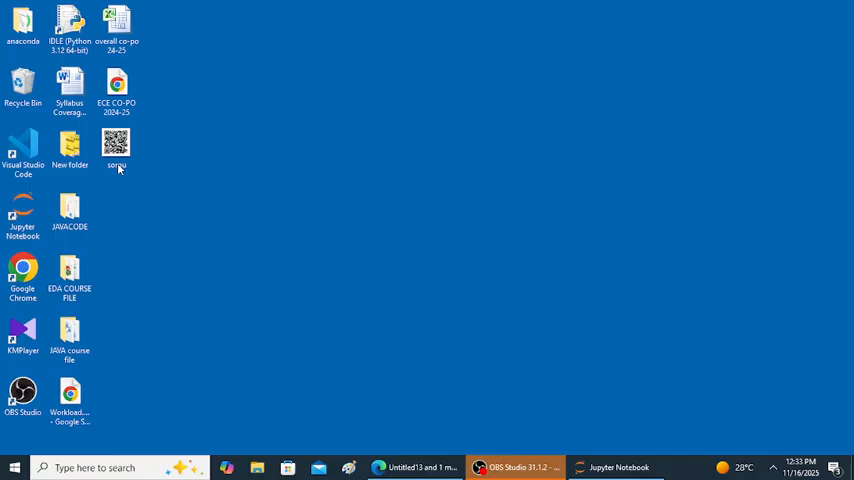
left_click(116, 147)
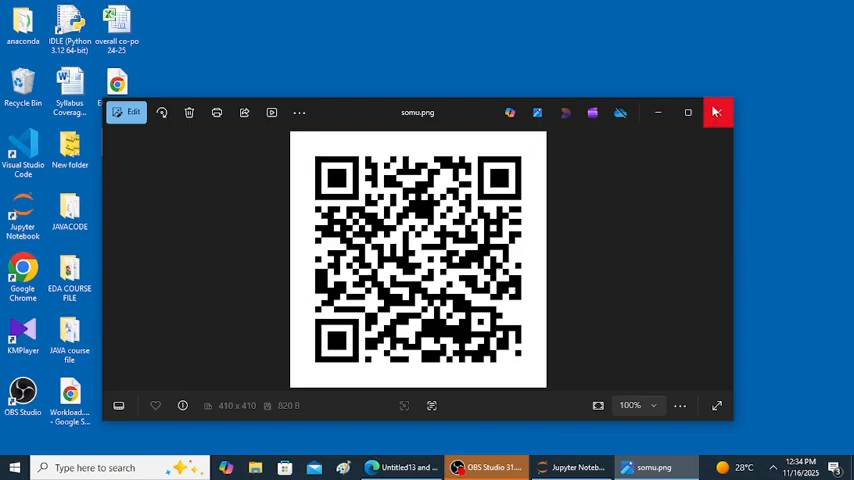
left_click(716, 112)
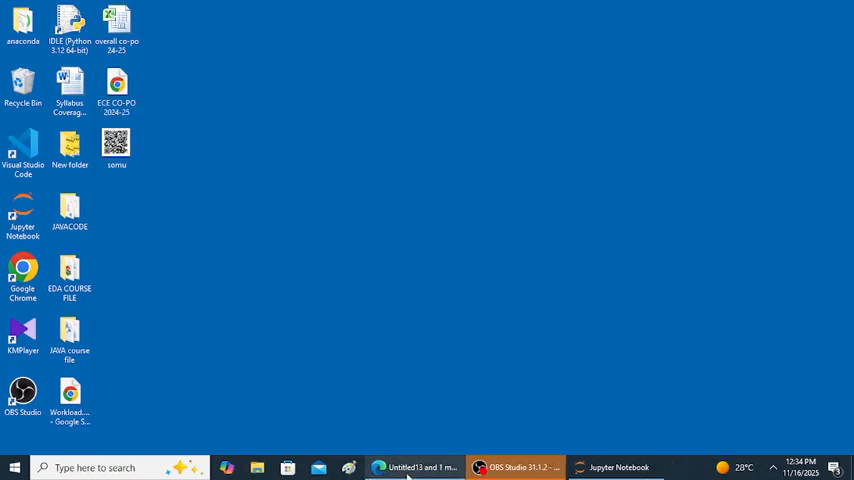
left_click(414, 467)
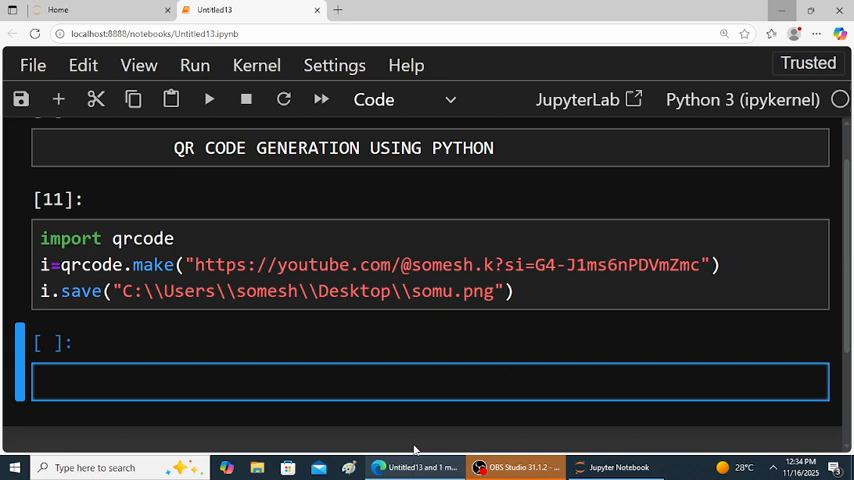